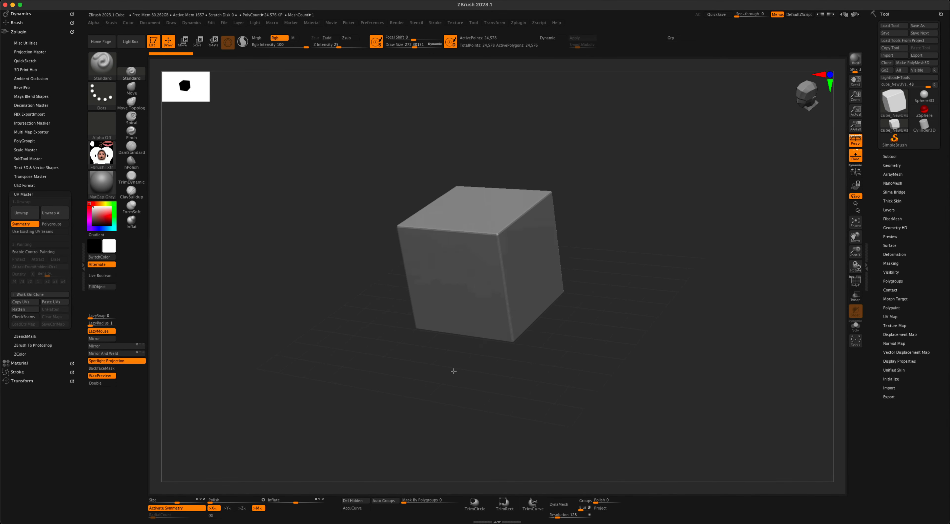
{"action": "mouse_move", "coordinate": [447, 366]}
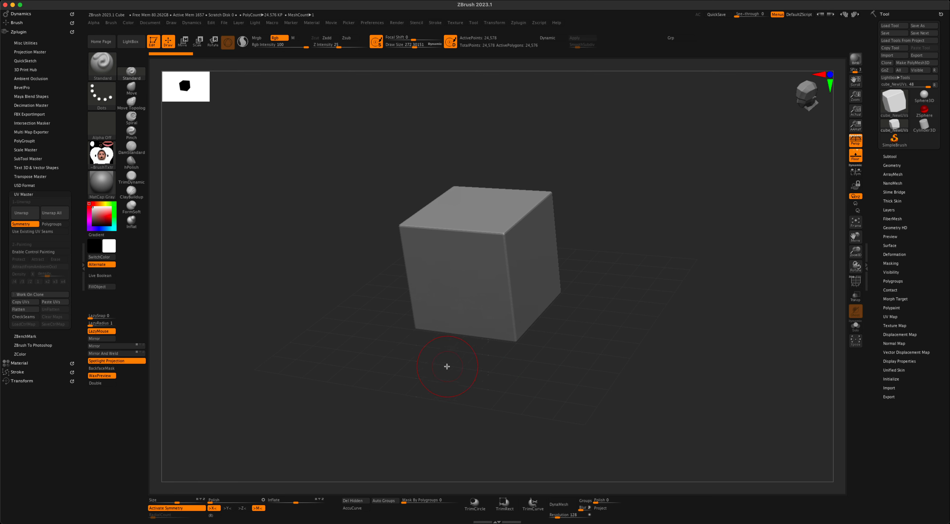
{"action": "mouse_move", "coordinate": [43, 118]}
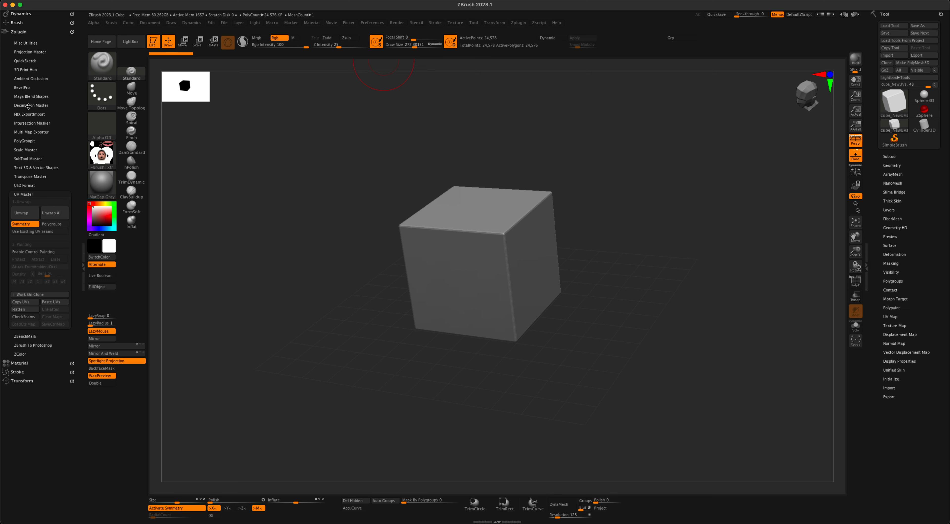
{"action": "mouse_move", "coordinate": [891, 249]}
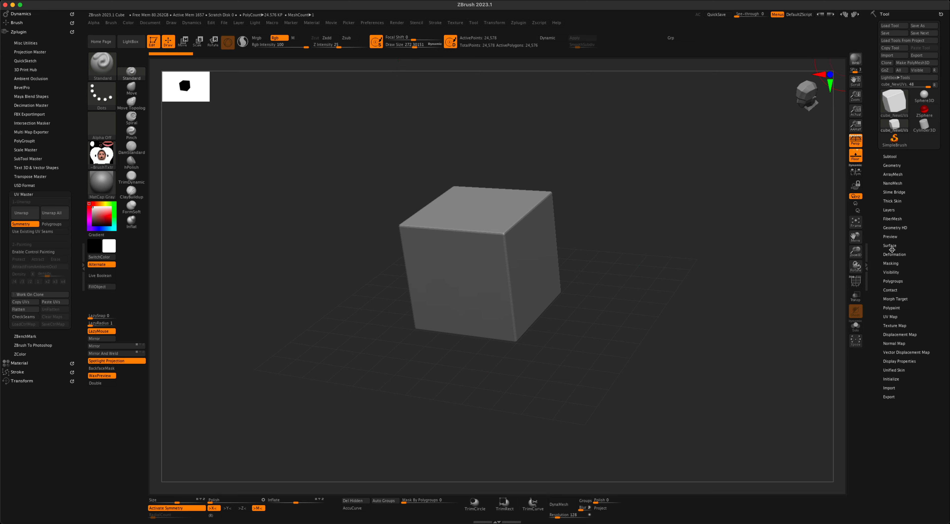
{"action": "mouse_move", "coordinate": [899, 278]}
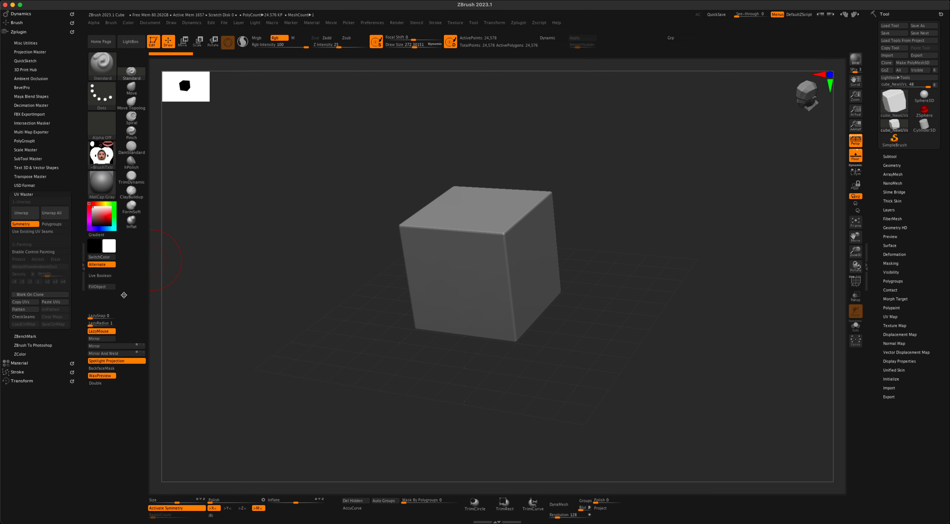
{"action": "mouse_move", "coordinate": [482, 19]}
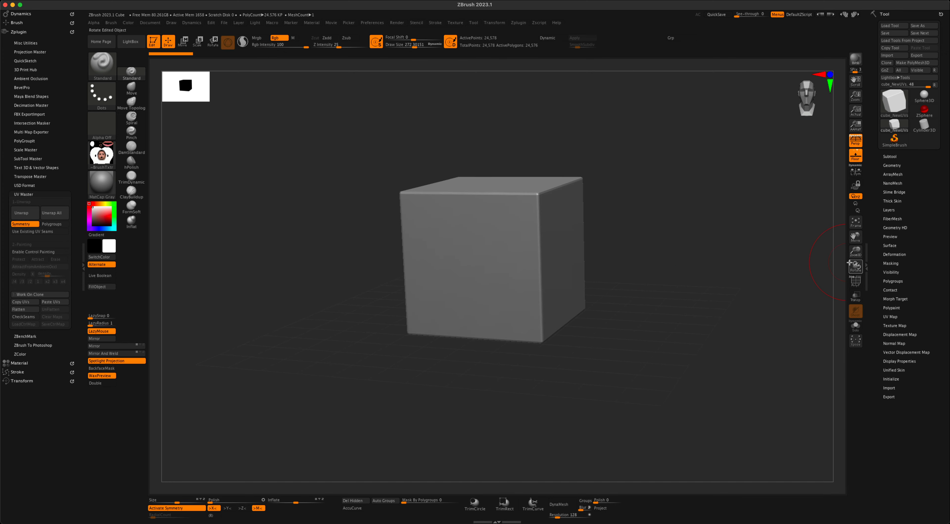
{"action": "mouse_move", "coordinate": [855, 262]}
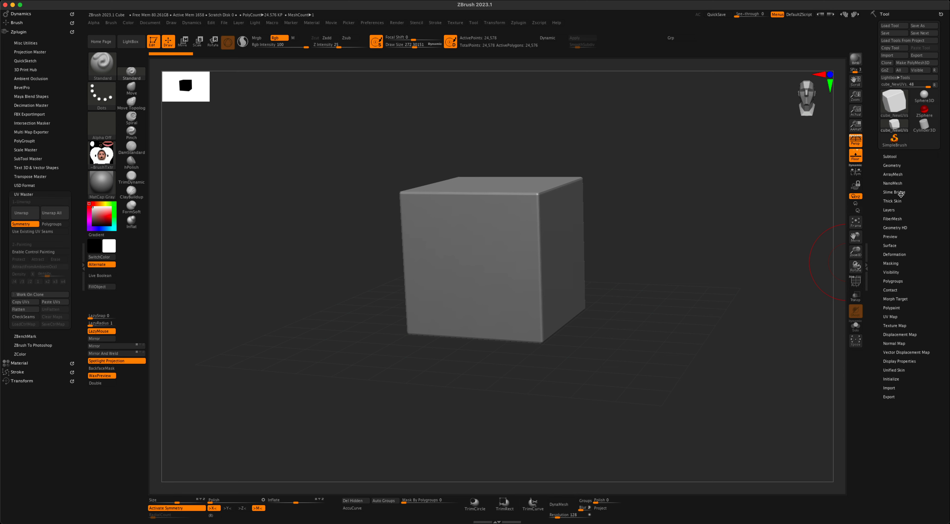
Step: Expand the Slime Bridge sub-palette in the Tool menu for the cube
{"action": "left_click", "coordinate": [894, 192]}
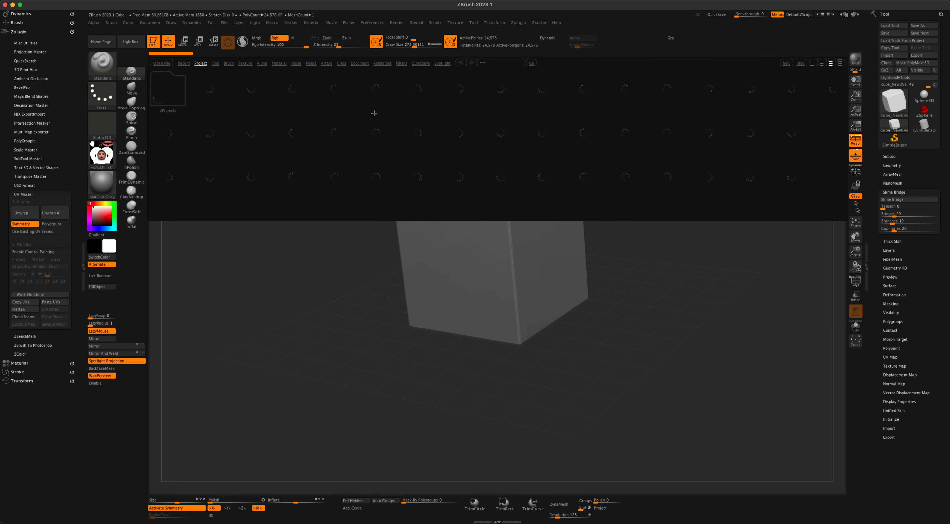
Step: Show the cube's polyframe and step it down to a lower subdivision level in Geometry
{"action": "left_click", "coordinate": [200, 63]}
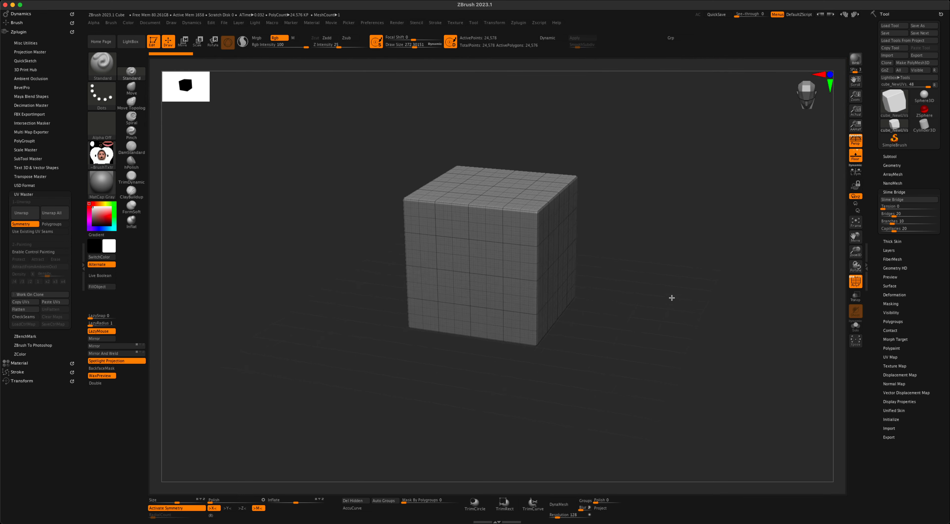
{"action": "left_click", "coordinate": [890, 156]}
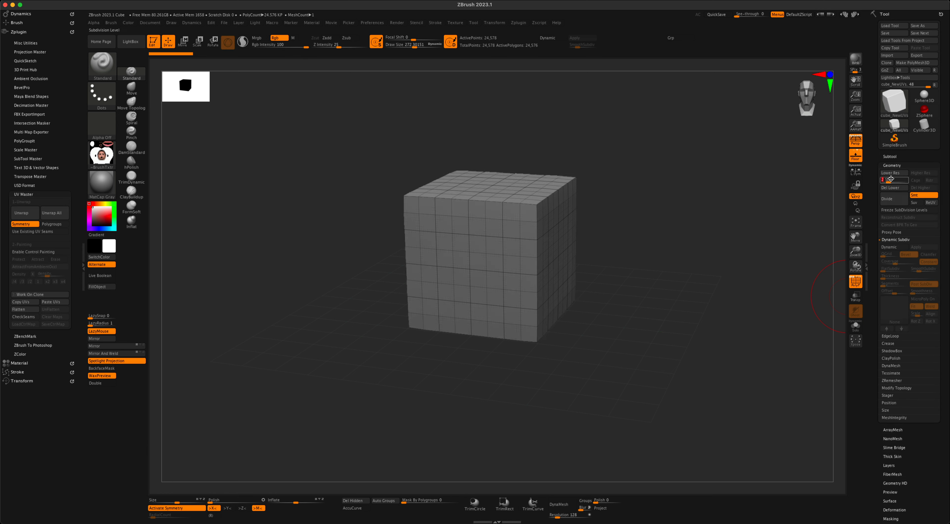
{"action": "left_click", "coordinate": [890, 180]}
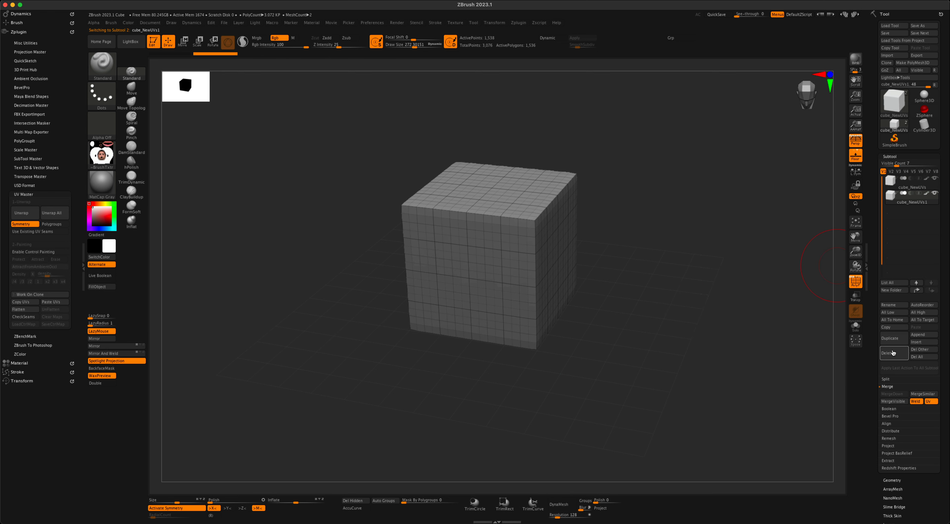
Step: Flatten the cube into a slab, delete higher subdivisions and hide the polyframe on both slabs
{"action": "left_click", "coordinate": [888, 353]}
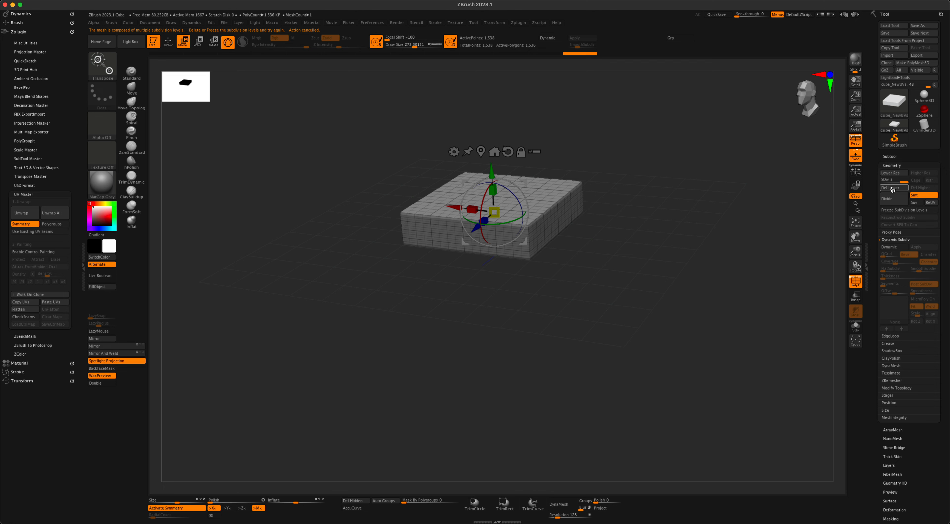
{"action": "left_click", "coordinate": [890, 187]}
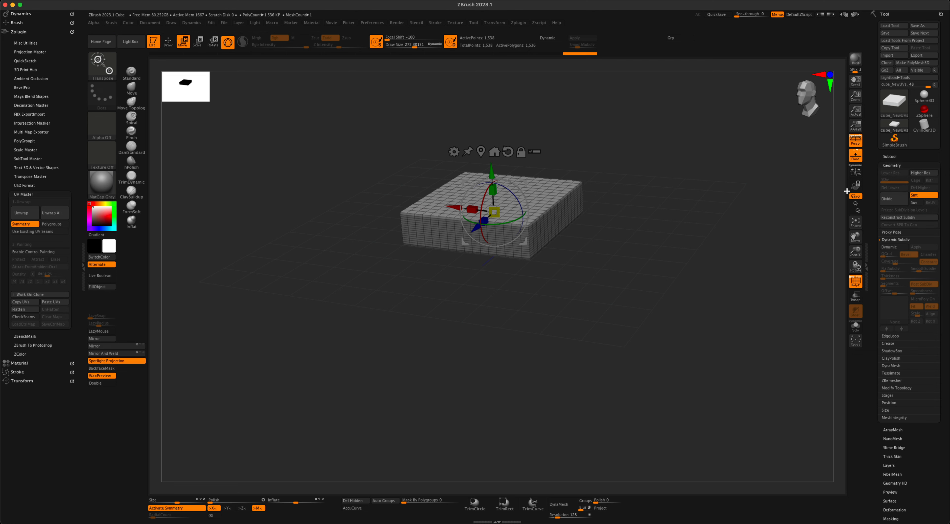
{"action": "left_click", "coordinate": [890, 156]}
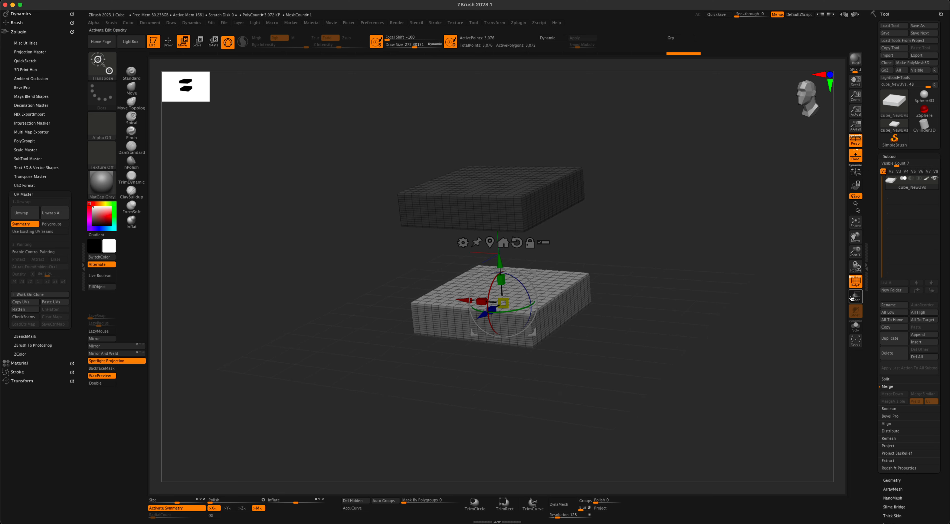
{"action": "mouse_move", "coordinate": [856, 282]}
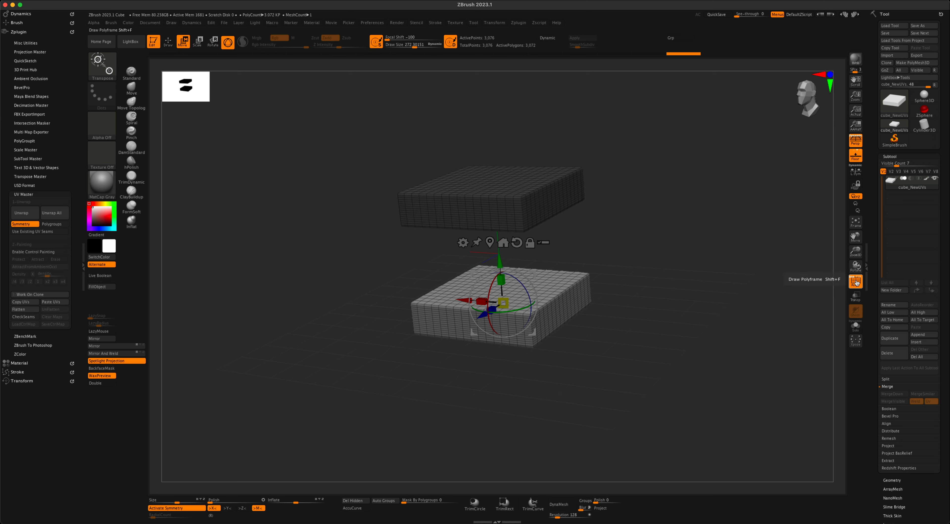
{"action": "left_click", "coordinate": [854, 280]}
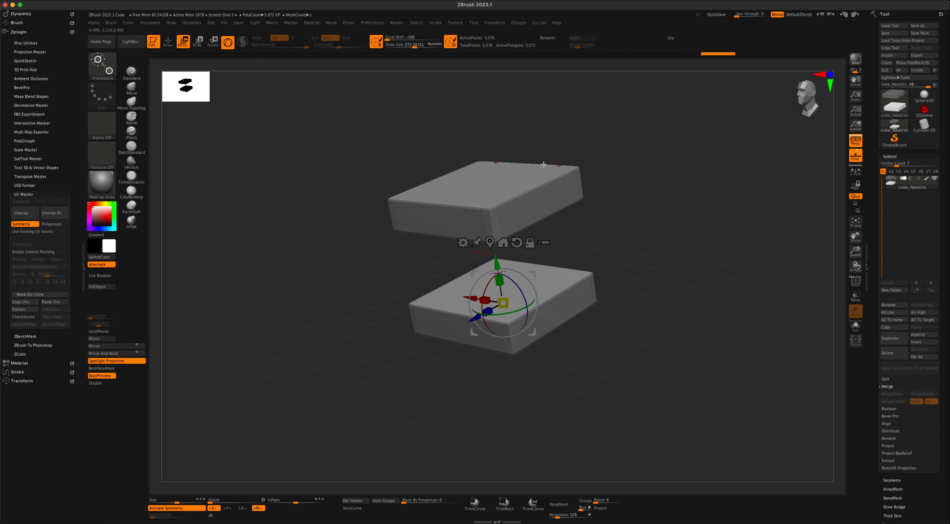
Step: Mask a patch on the underside of the top slab where tendrils will attach
{"action": "left_click", "coordinate": [168, 41]}
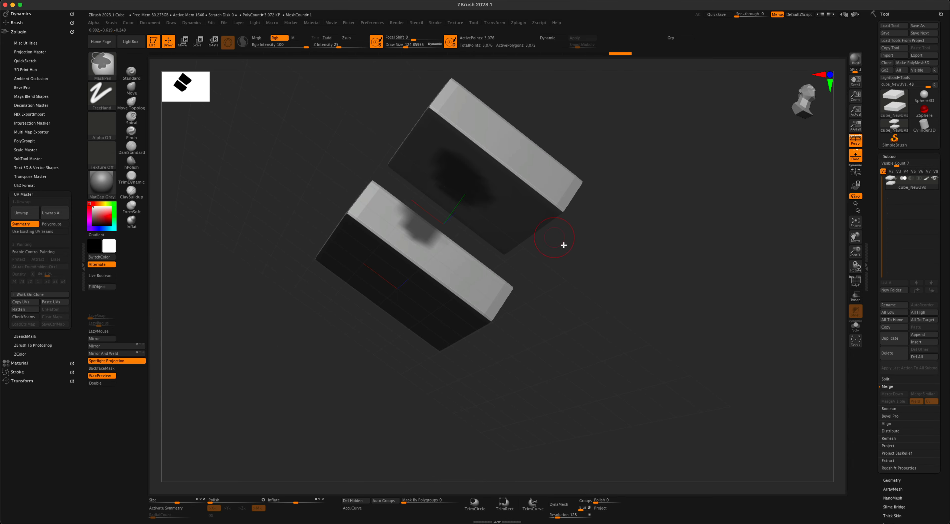
{"action": "left_click_drag", "start_coordinate": [552, 237], "coordinate": [453, 156]}
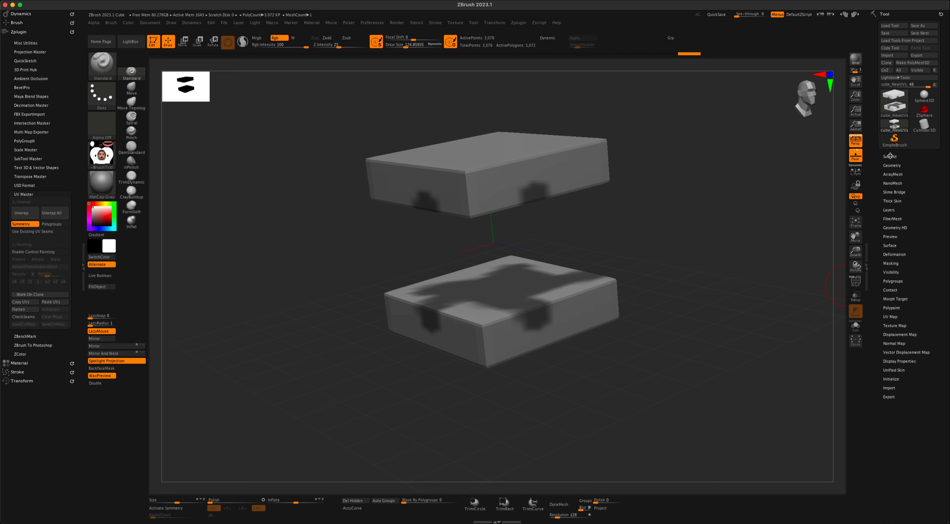
Step: Set Bridges 10, Branches 5, Capillaries 15 and generate slime tendrils between the masked slabs
{"action": "left_click", "coordinate": [893, 192]}
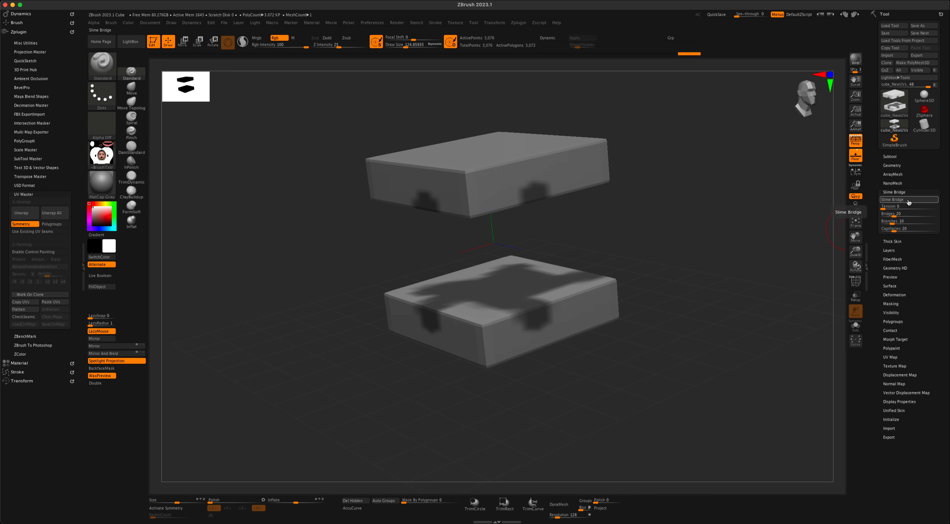
{"action": "left_click", "coordinate": [891, 192]}
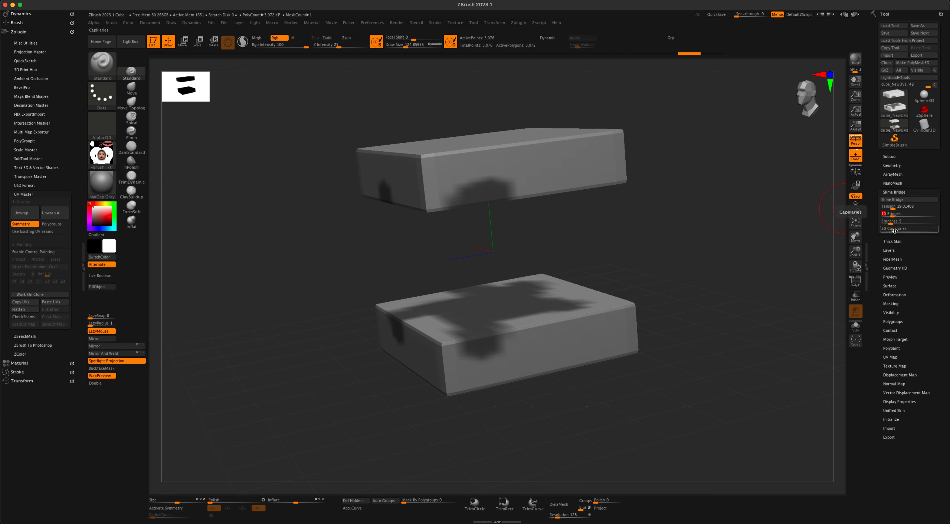
{"action": "left_click", "coordinate": [909, 229]}
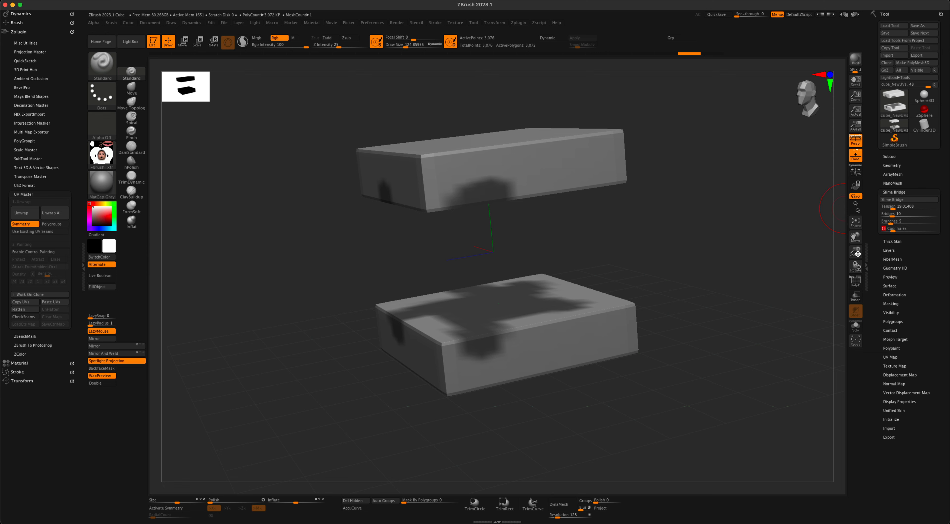
{"action": "mouse_move", "coordinate": [756, 280]}
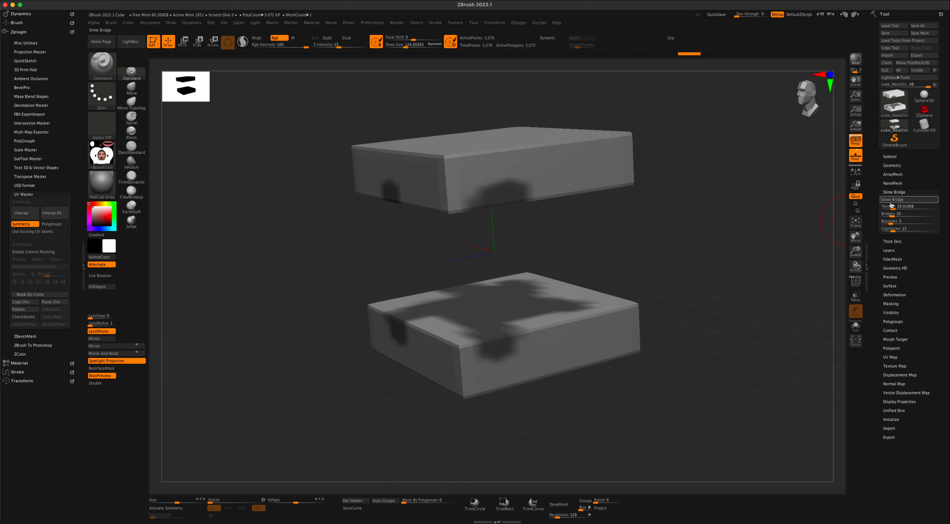
{"action": "left_click", "coordinate": [891, 199]}
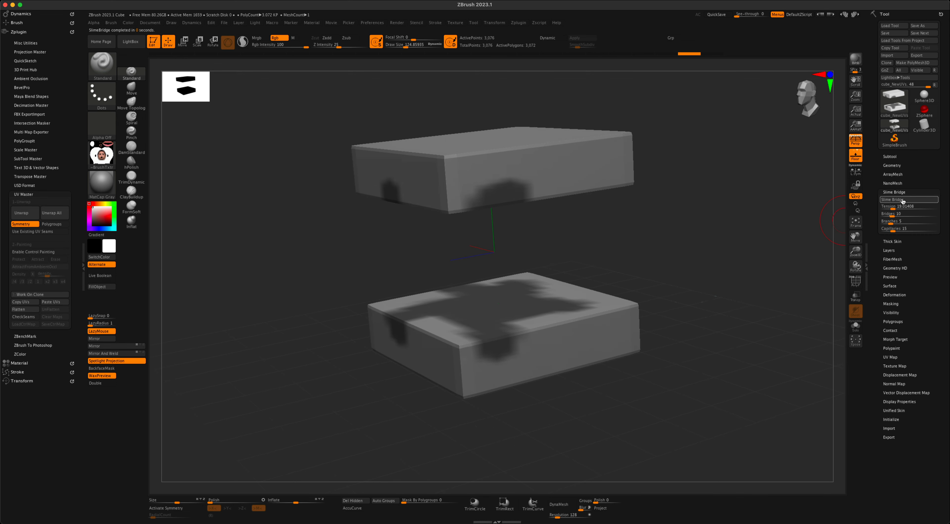
{"action": "left_click", "coordinate": [892, 193]}
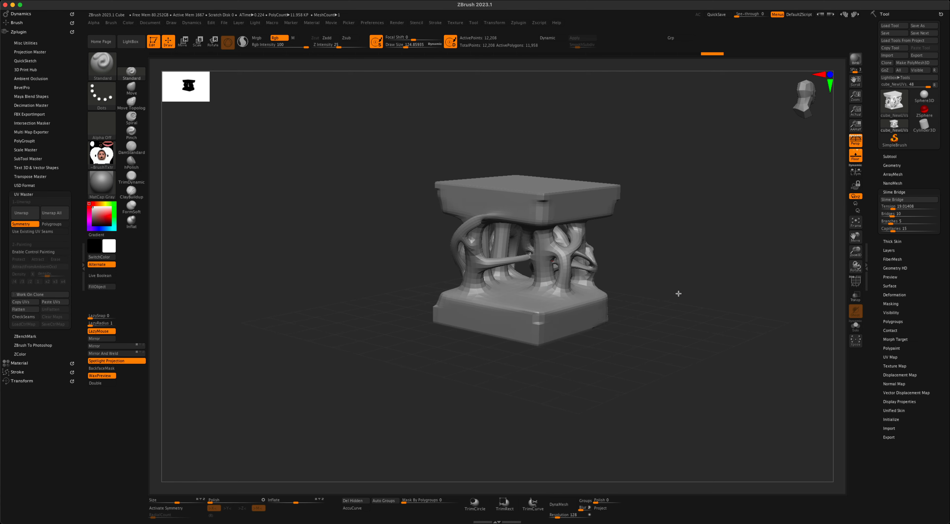
{"action": "mouse_move", "coordinate": [688, 58]}
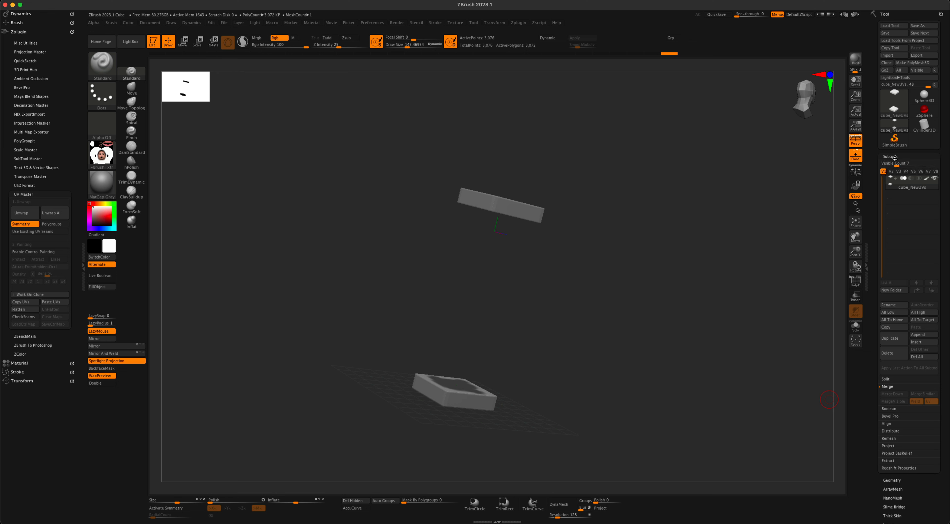
Step: Collapse Subtool and reopen the Slime Bridge palette for the widely spaced slabs
{"action": "left_click", "coordinate": [890, 156]}
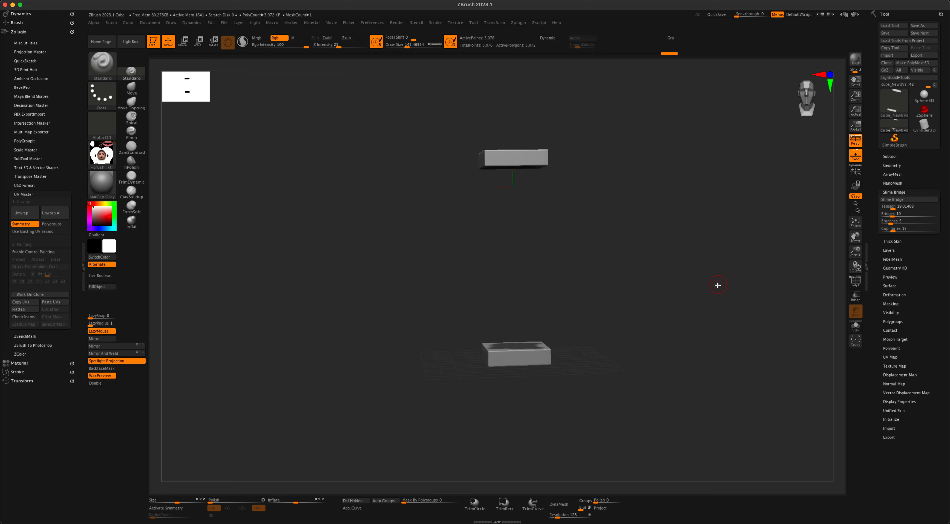
{"action": "left_click", "coordinate": [891, 200]}
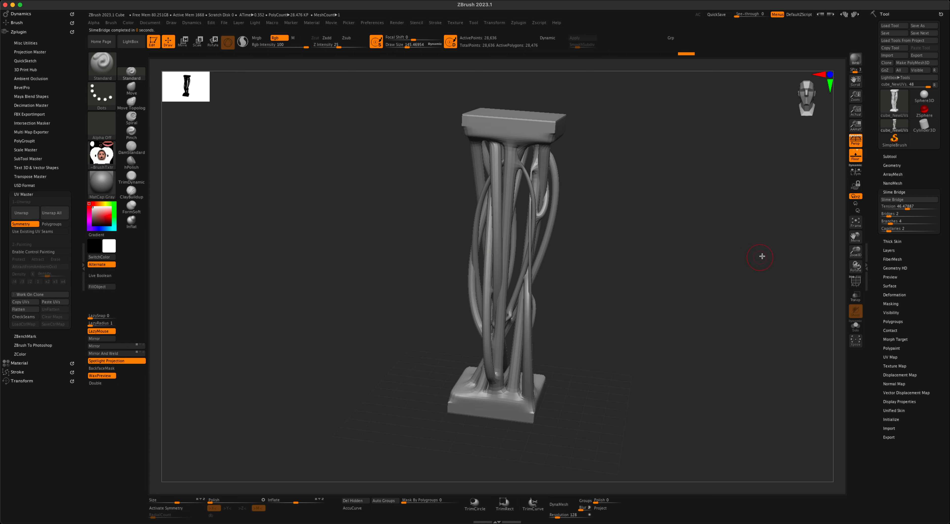
{"action": "mouse_move", "coordinate": [747, 58]}
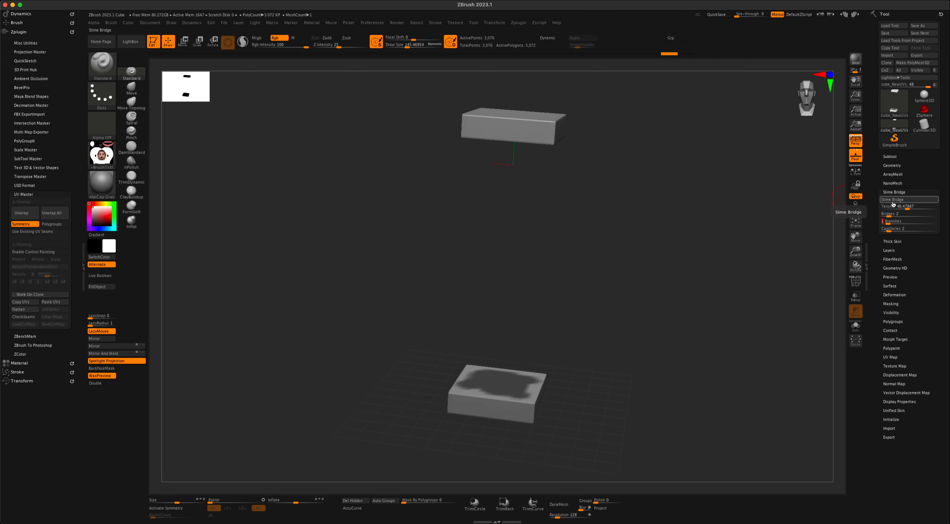
Step: Regenerate the slime with fewer bridges and branches into a tall tendril pillar
{"action": "left_click", "coordinate": [907, 200]}
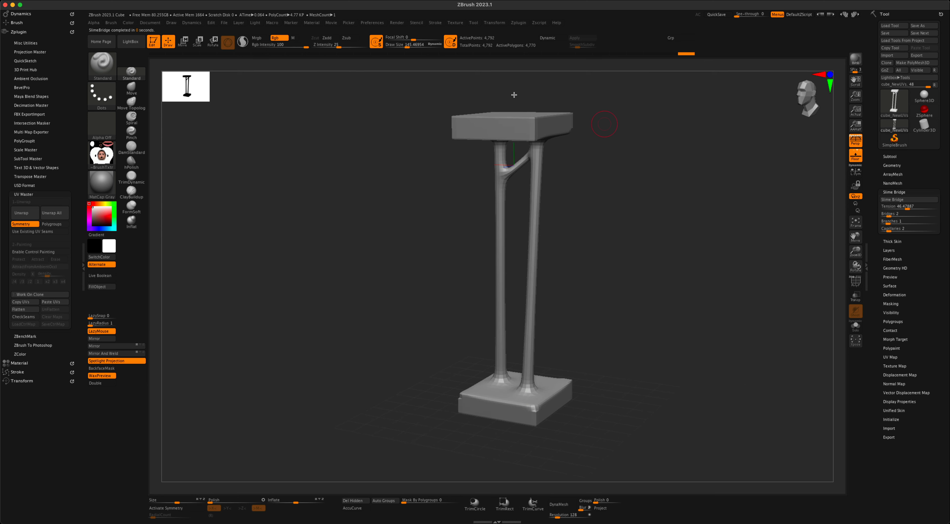
{"action": "left_click", "coordinate": [907, 222]}
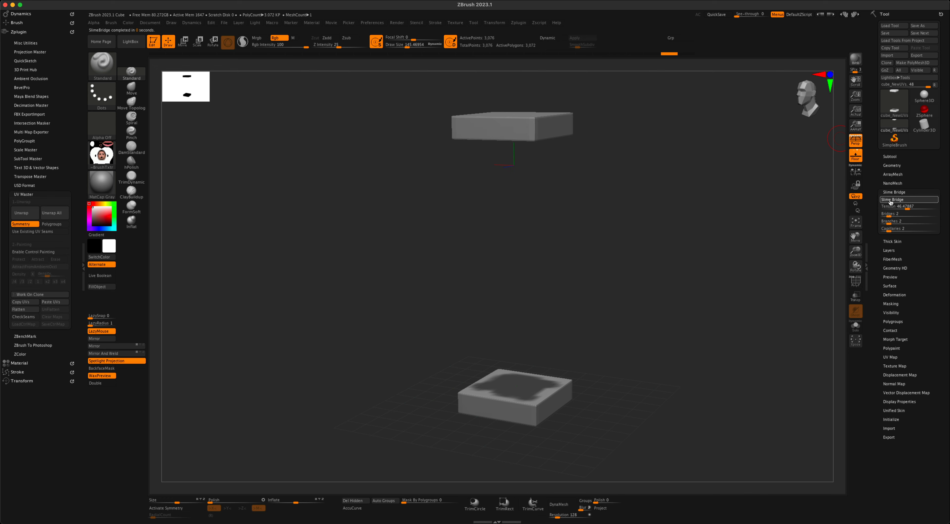
{"action": "left_click", "coordinate": [893, 200]}
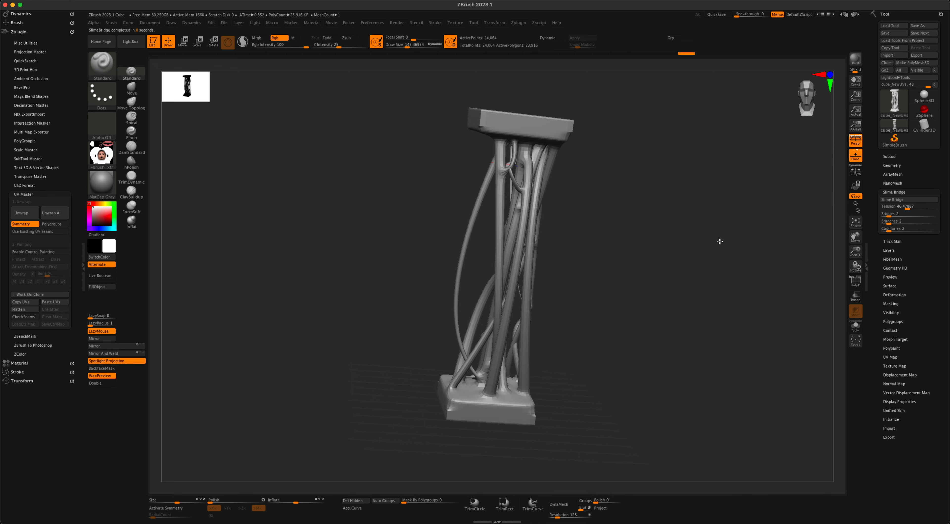